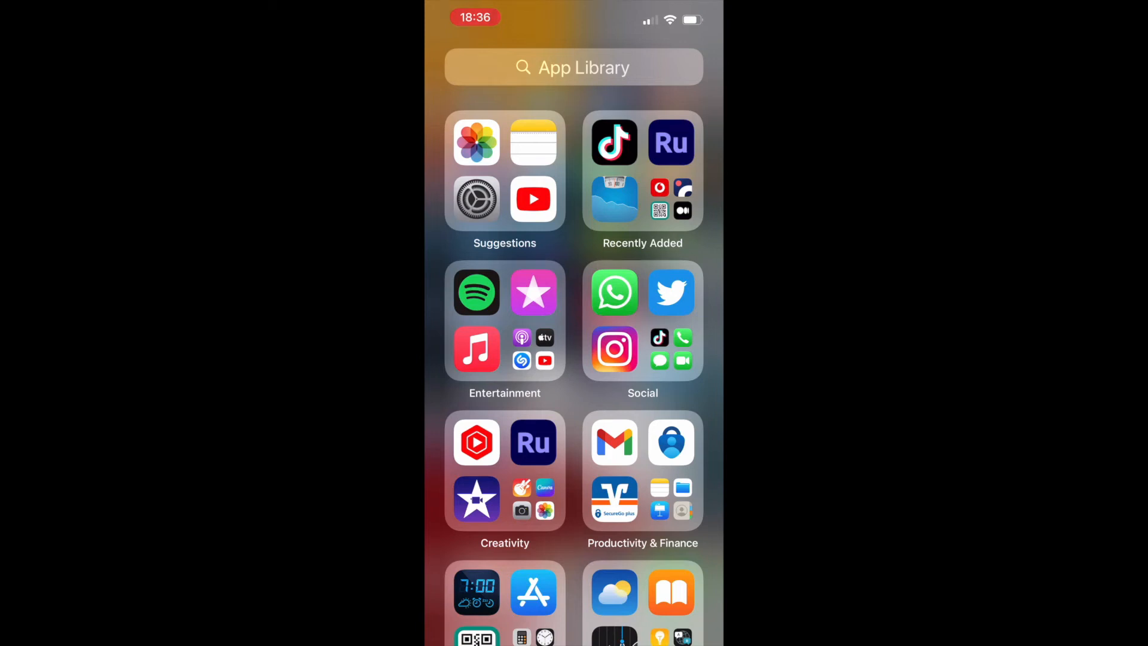
Search the App Library for 'Not' and launch Notes from the results
{"action": "type", "text": "Not"}
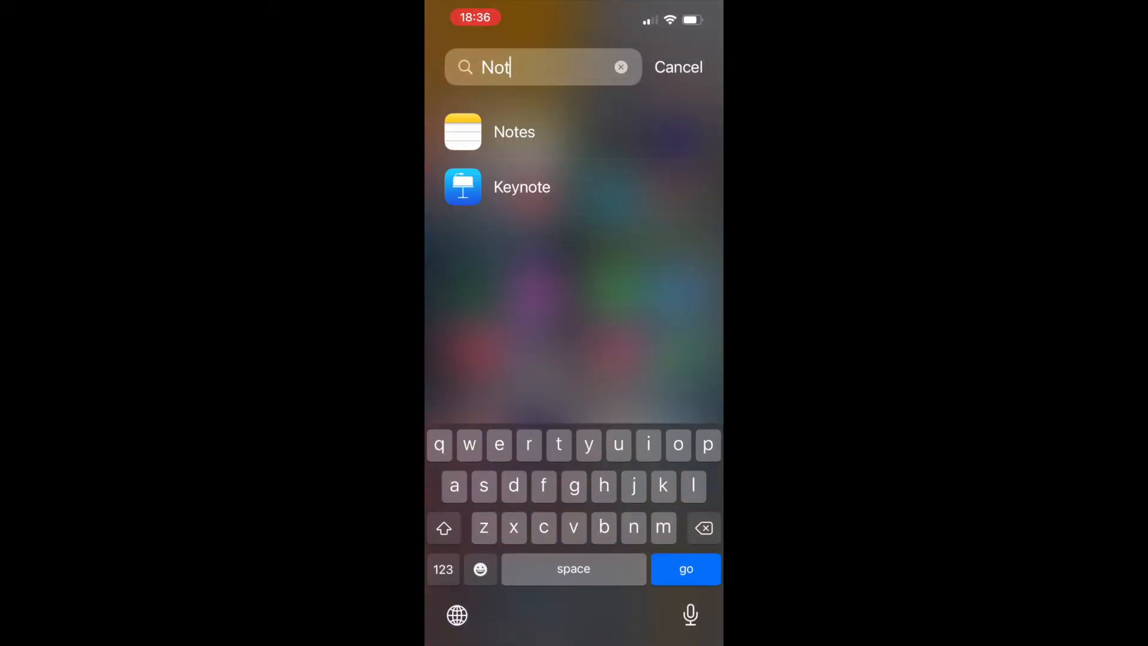
{"action": "left_click", "coordinate": [514, 132]}
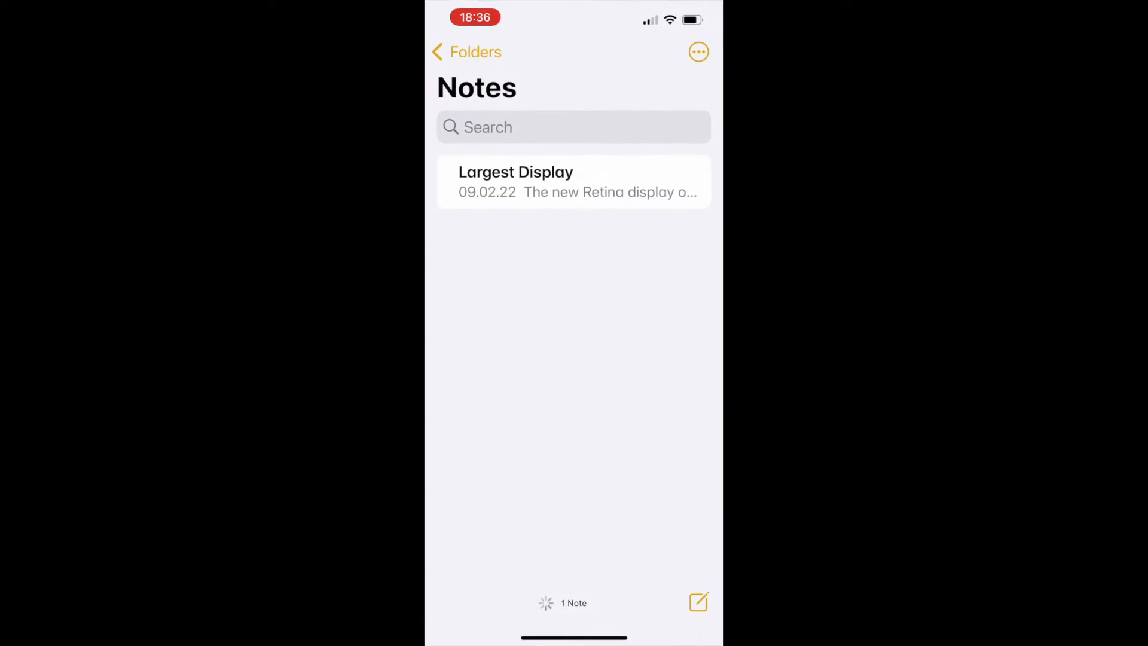
Create a new blank note and reveal the camera attachment choices (Scan Documents, Scan Text)
{"action": "left_click", "coordinate": [697, 602]}
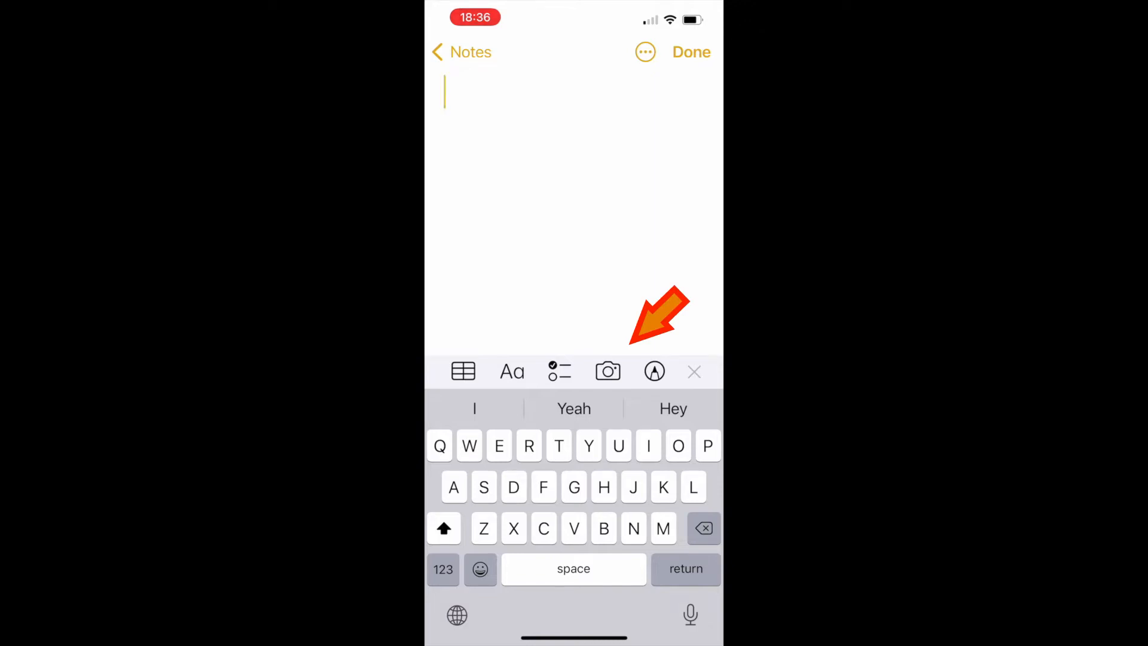
{"action": "left_click", "coordinate": [608, 371]}
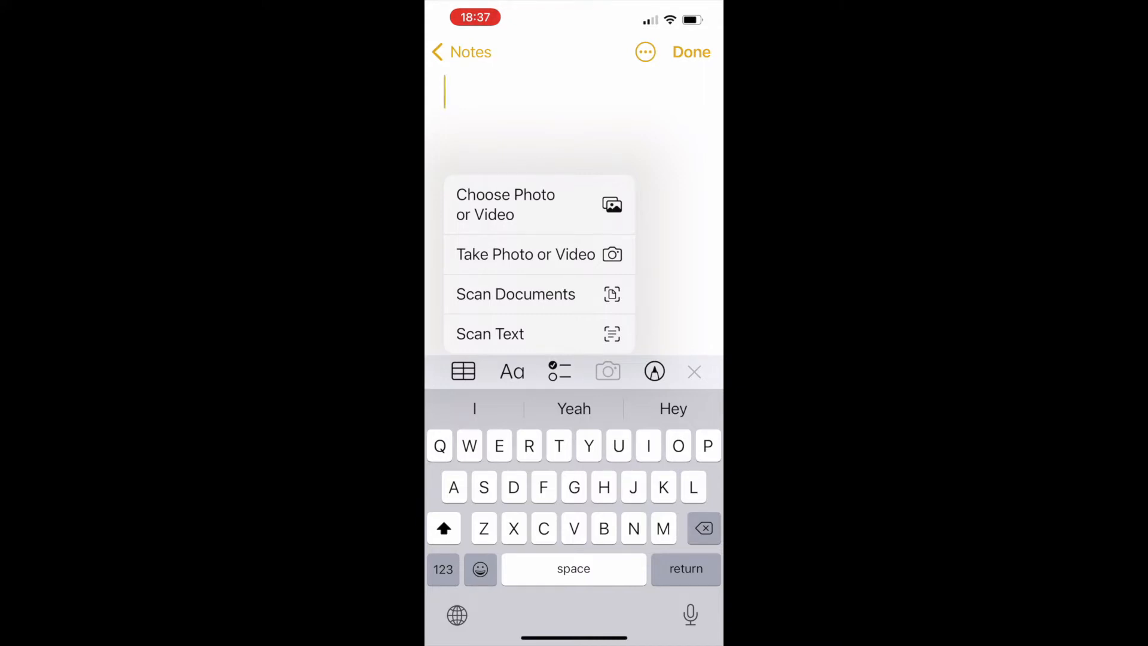
Scan the mic tips card's text with the camera and insert the recognised lines into the note
{"action": "left_click", "coordinate": [538, 334]}
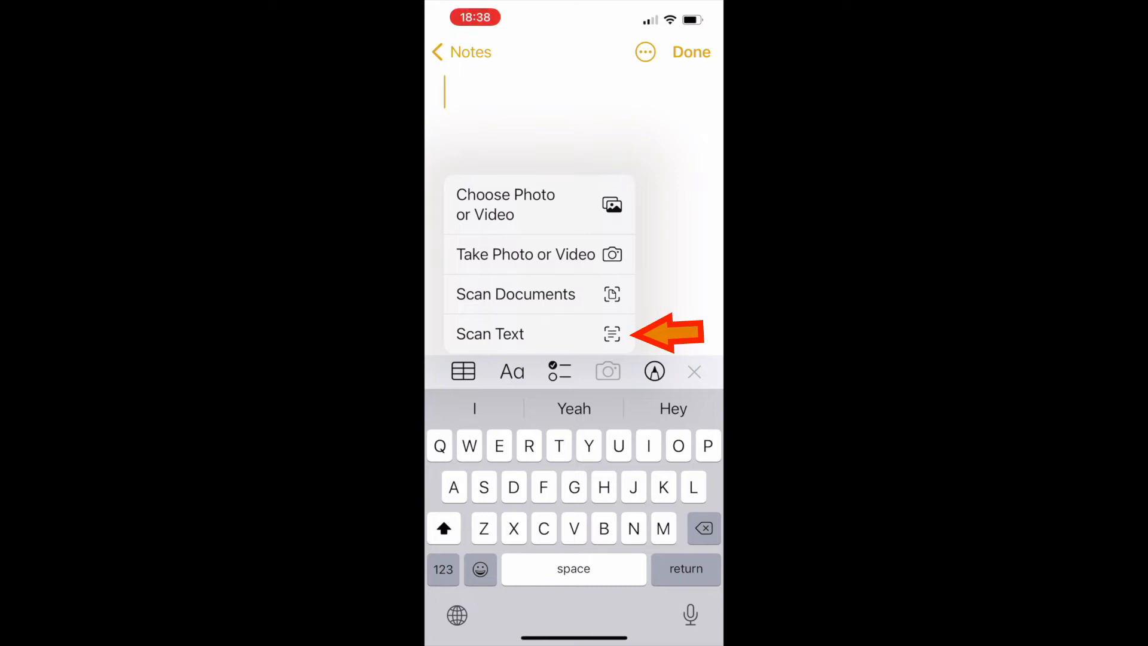
{"action": "left_click", "coordinate": [490, 333]}
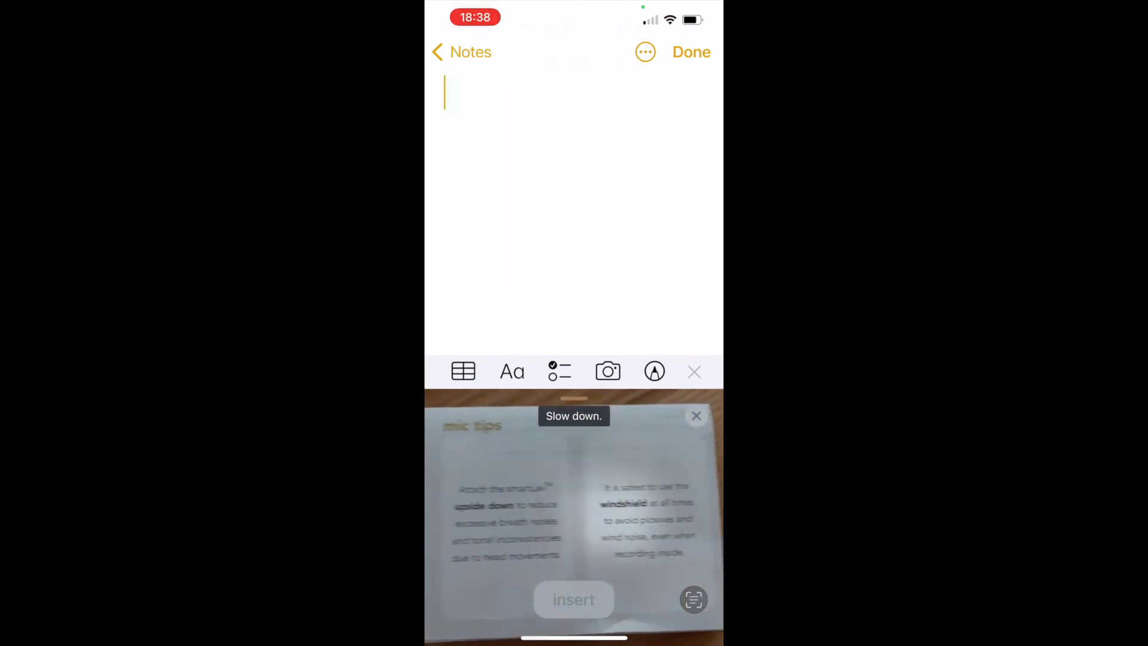
{"action": "left_click", "coordinate": [573, 599]}
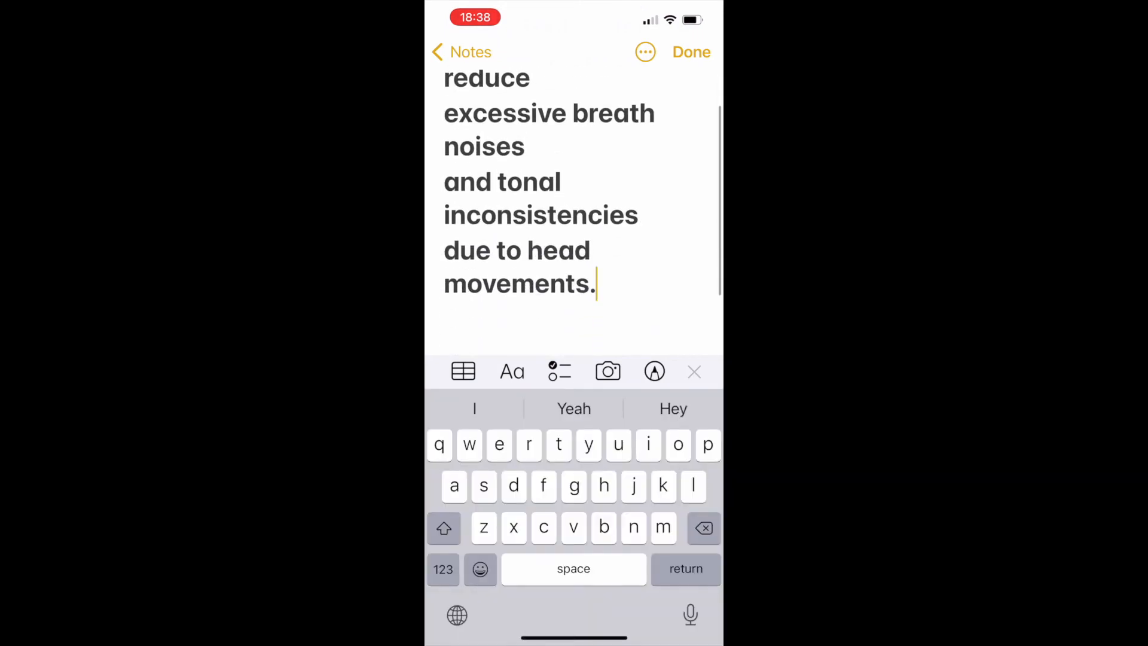
Capture the mic tips card as a scanned document, save it into the note and finish editing
{"action": "left_click", "coordinate": [607, 371]}
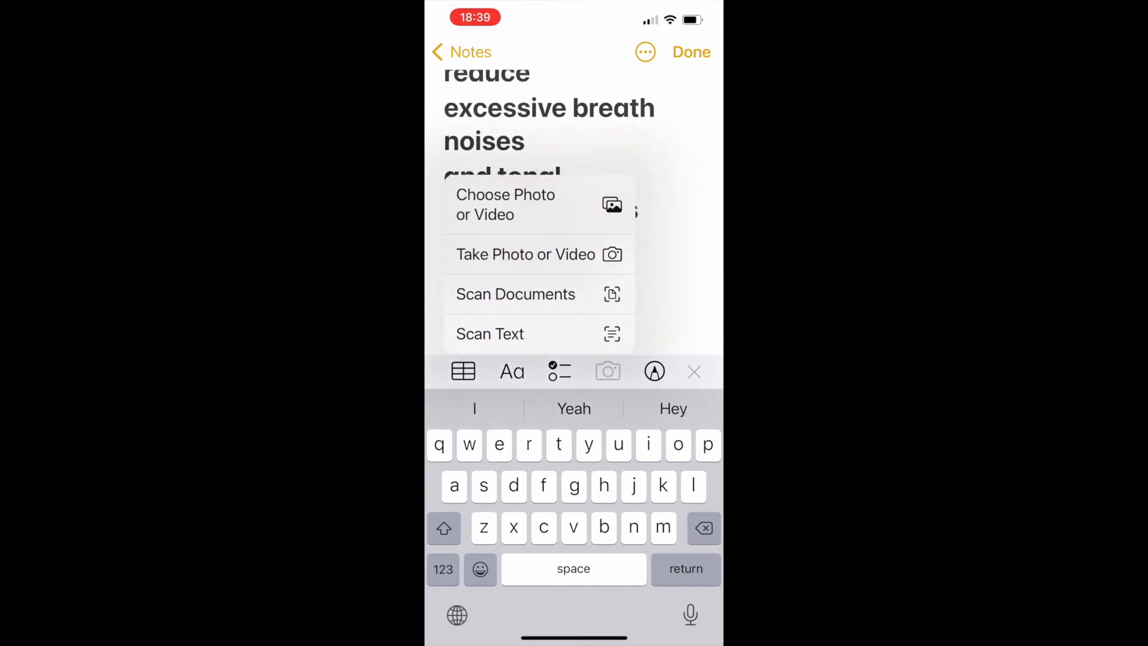
{"action": "left_click", "coordinate": [516, 294]}
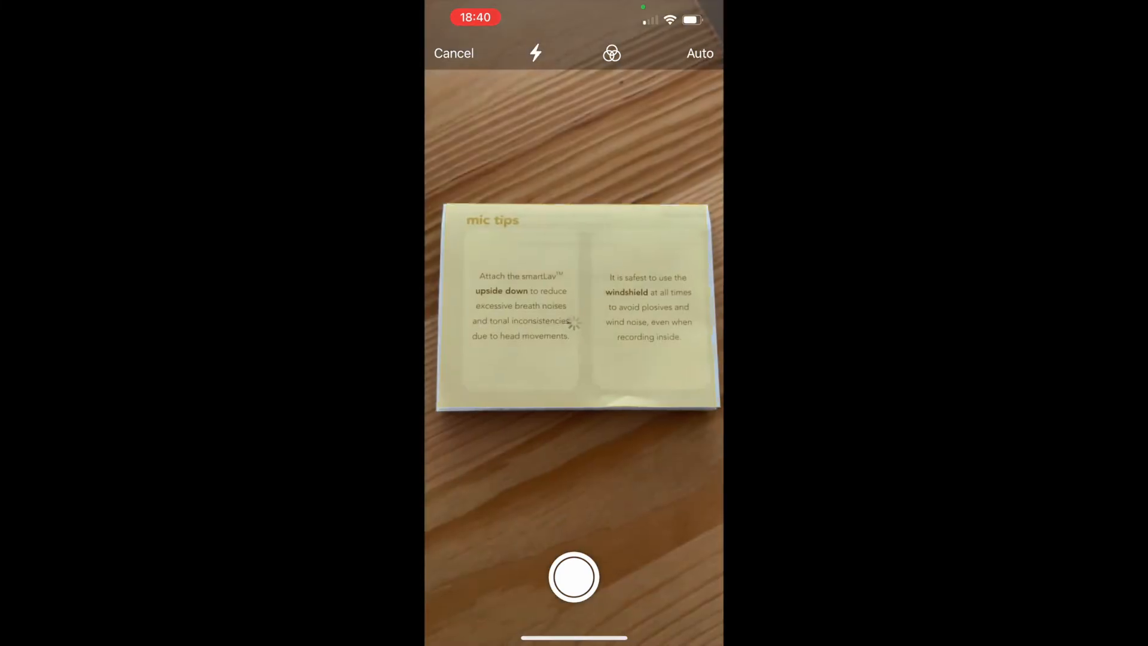
{"action": "left_click", "coordinate": [573, 576]}
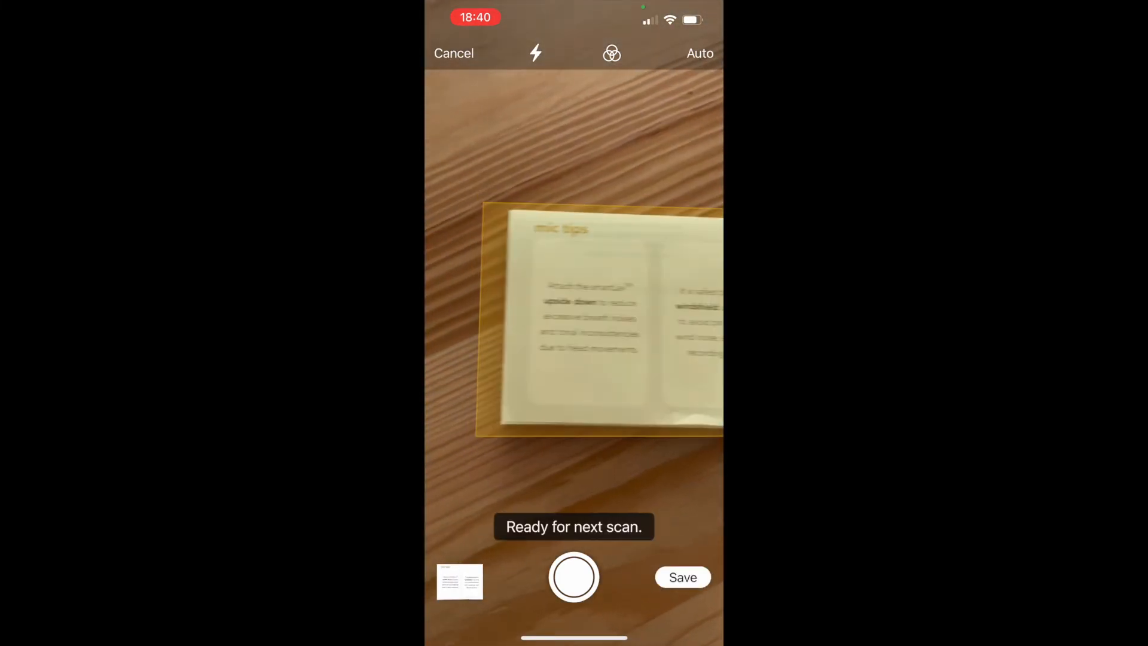
{"action": "left_click", "coordinate": [682, 576]}
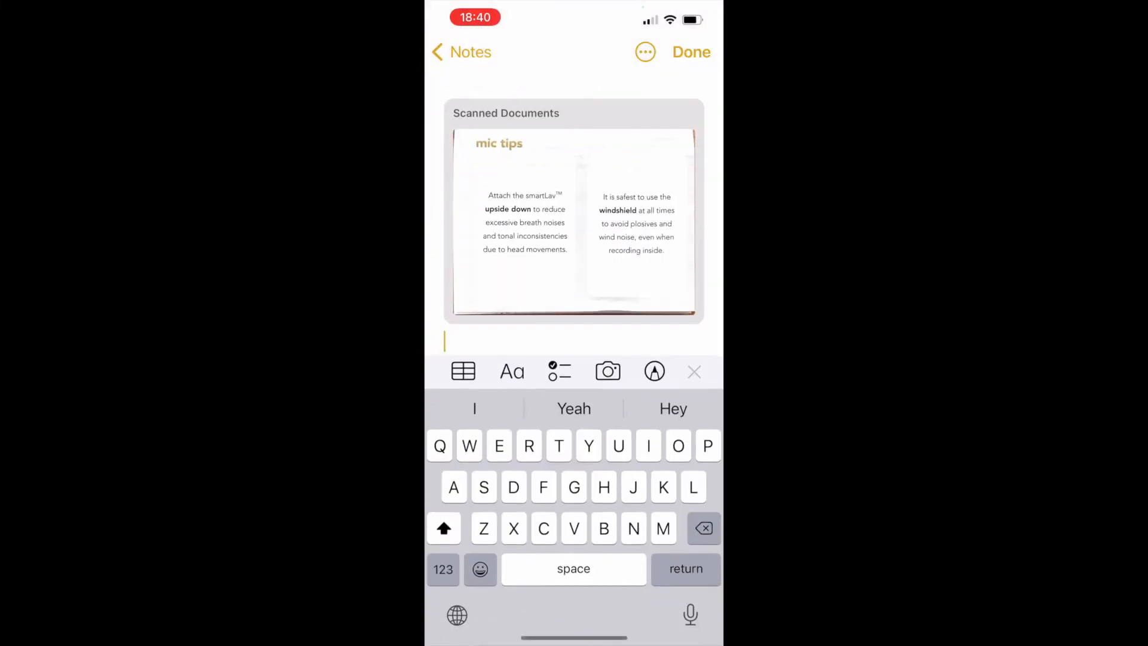
{"action": "left_click", "coordinate": [690, 52]}
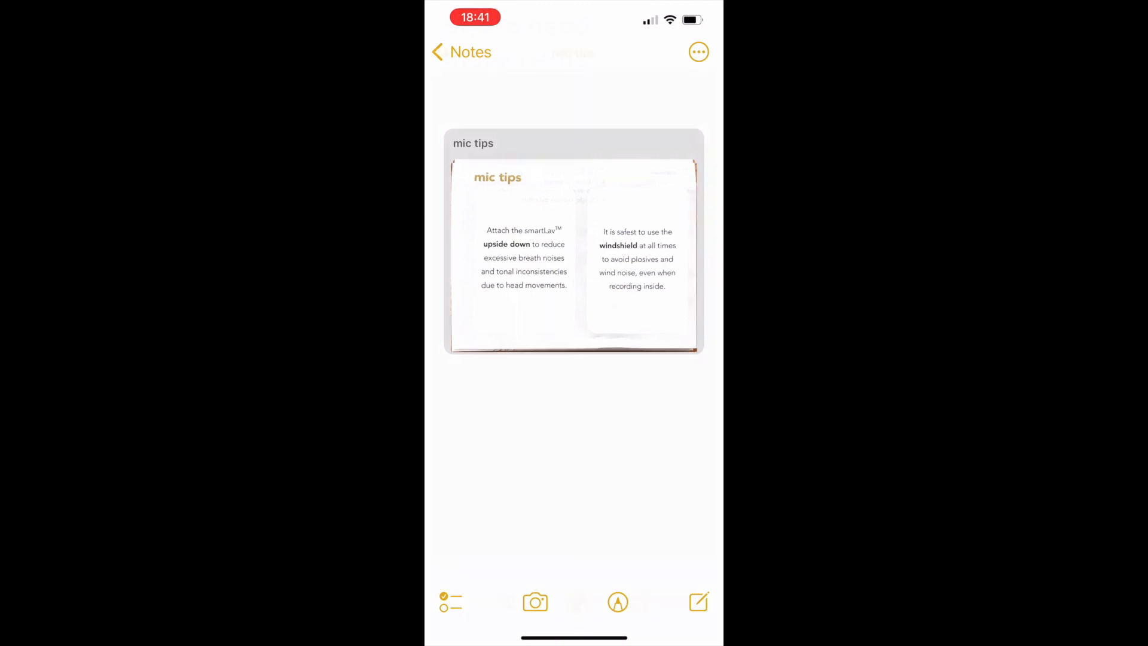